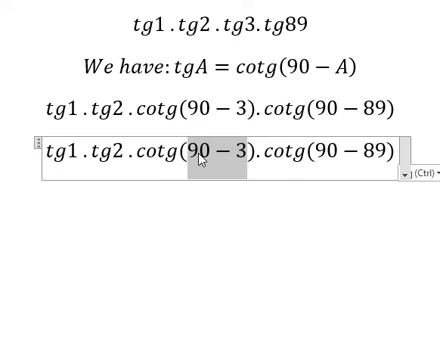
pyautogui.write('87')
pyautogui.write('We have: tgA . cotgA = tgA . 1/tgA')
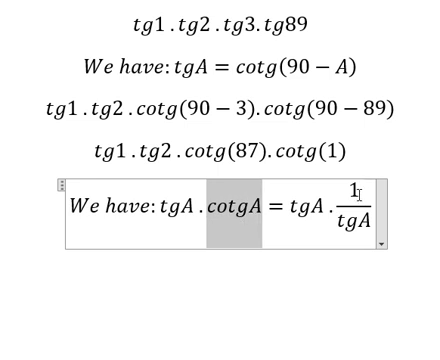
pyautogui.write('= 1')
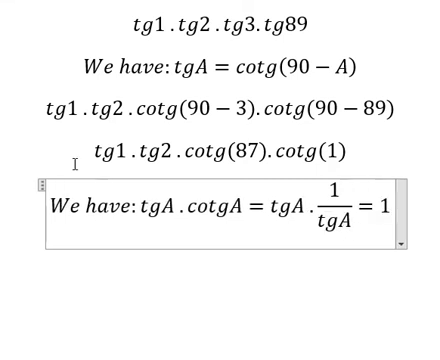